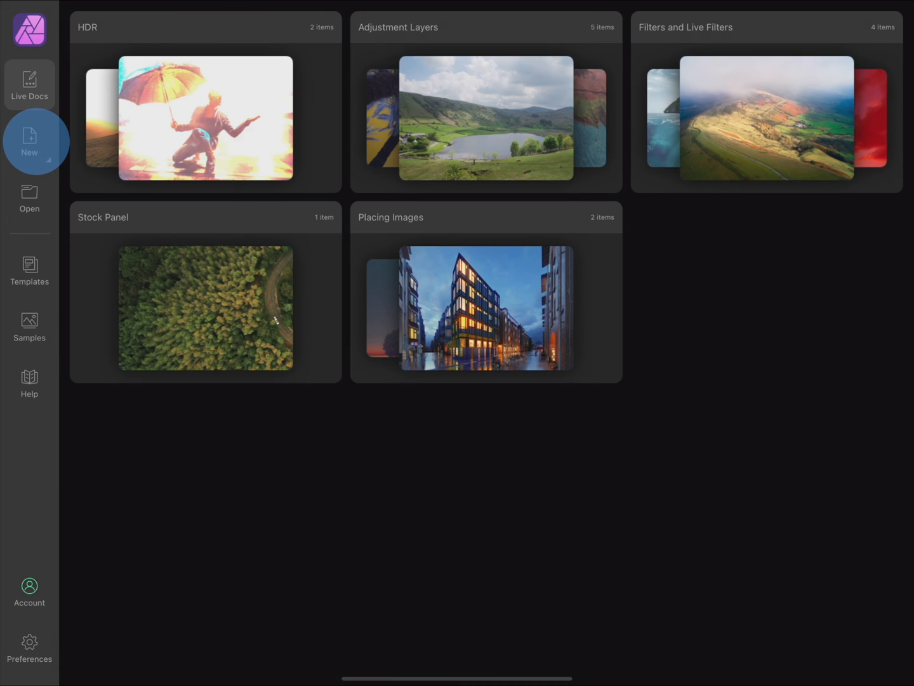
Step: Start a new import and browse to the RAW Development folder with two raw photos
{"action": "left_click", "coordinate": [29, 142]}
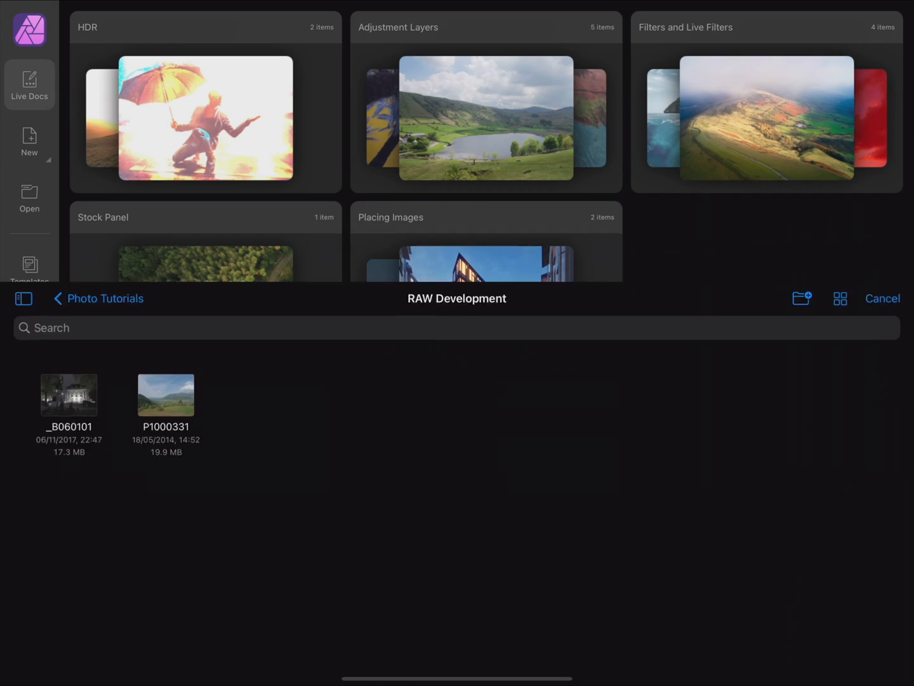
Step: Open the P1000331 raw landscape in the Develop persona and hide the help labels
{"action": "double_click", "coordinate": [165, 394]}
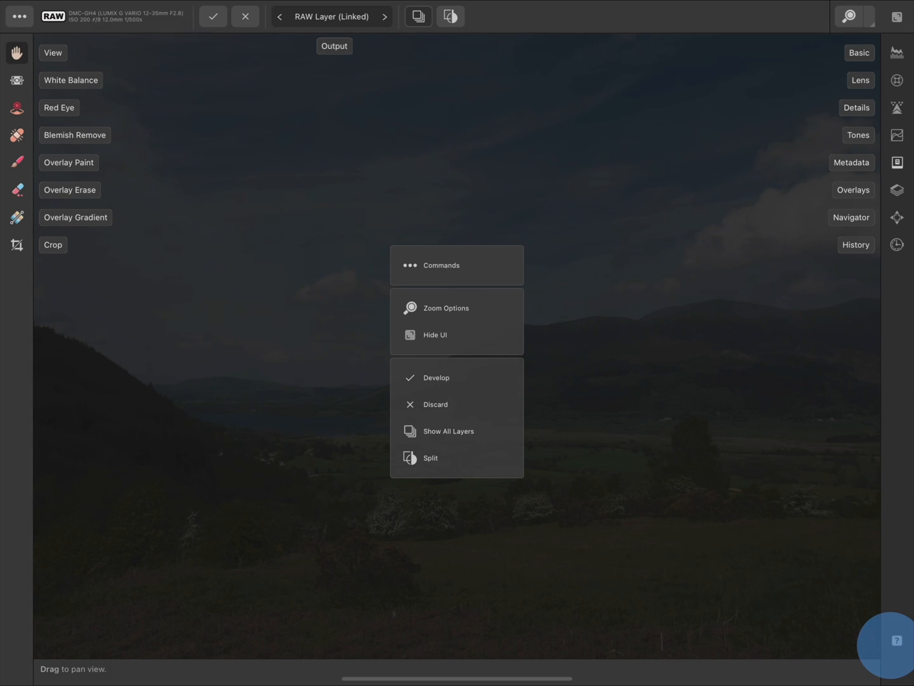
{"action": "left_click", "coordinate": [434, 336]}
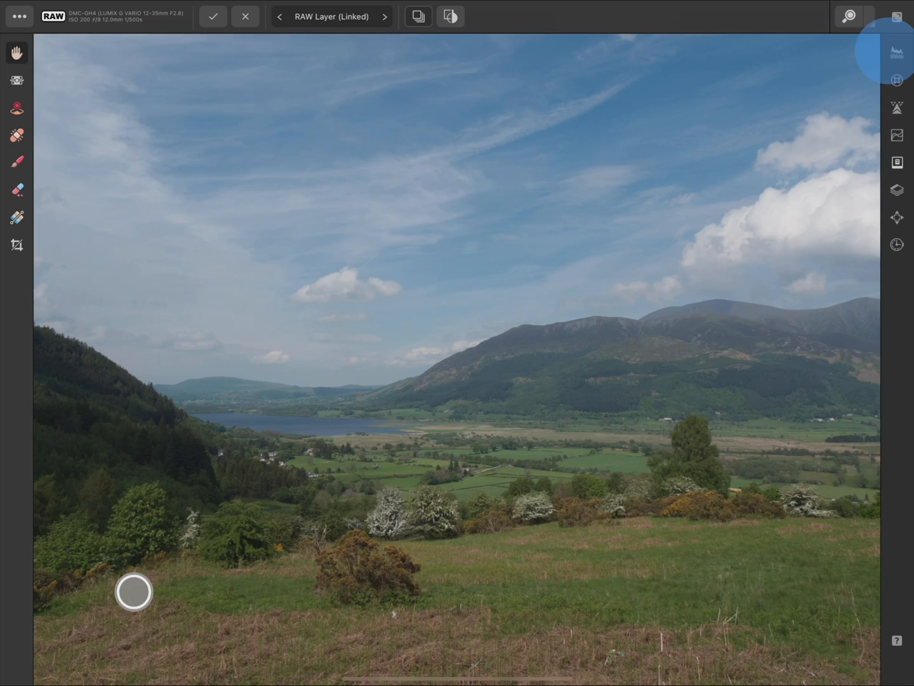
Step: Apply Basic adjustments: brightness 8%, clarity 42%, saturation 19%, vibrance 25%, 5270 K white balance
{"action": "left_click", "coordinate": [896, 53]}
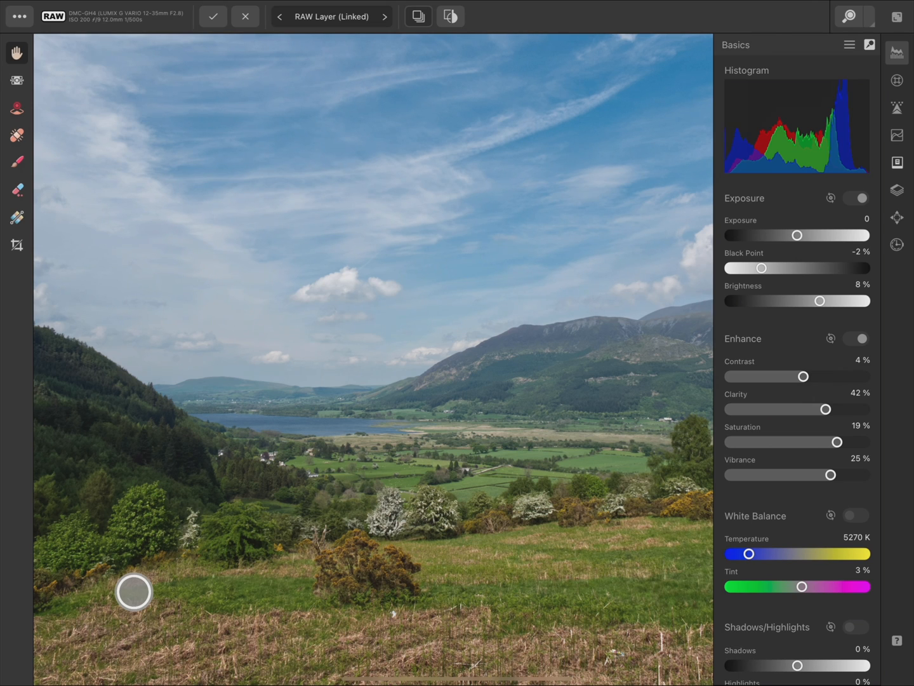
Step: Return home and open the night statue raw photo with shadows 71%, highlights -100%, temperature 2560 K
{"action": "left_click", "coordinate": [245, 15]}
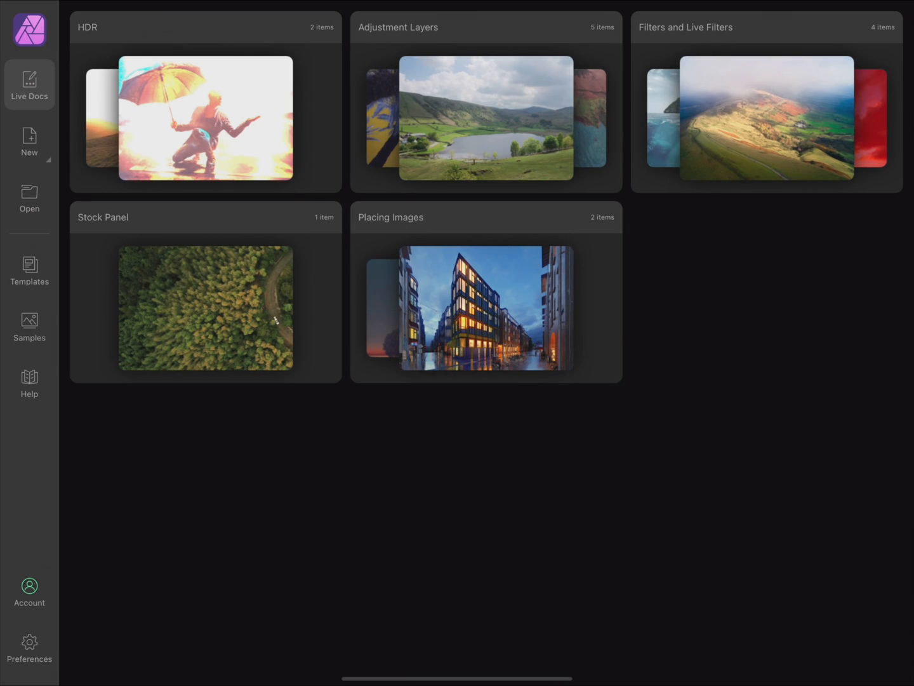
{"action": "left_click", "coordinate": [29, 198]}
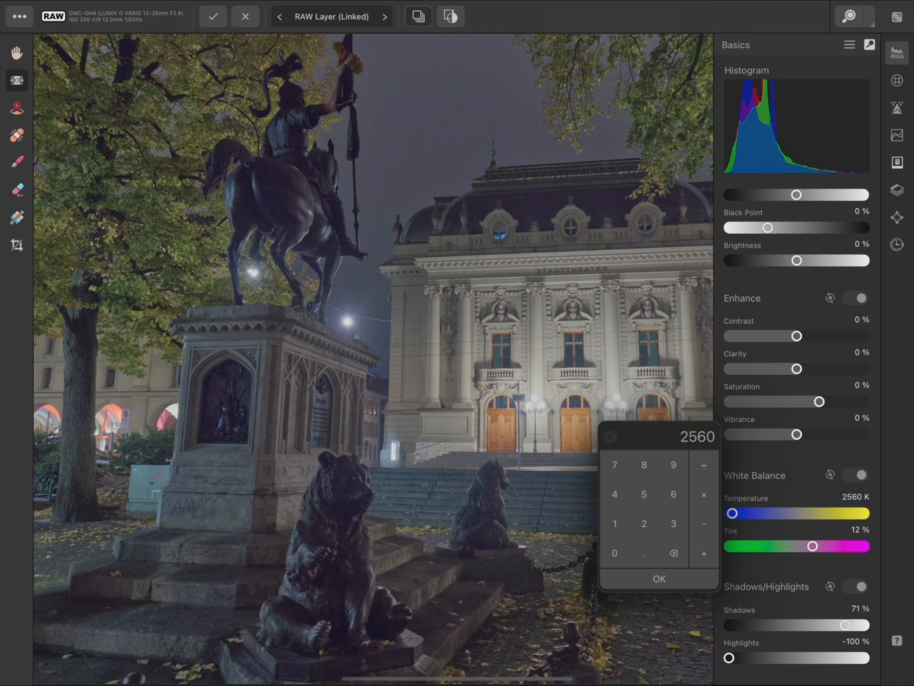
Step: Confirm the 2560 K temperature and nudge white balance to 2565 K with 14% tint
{"action": "left_click", "coordinate": [658, 579]}
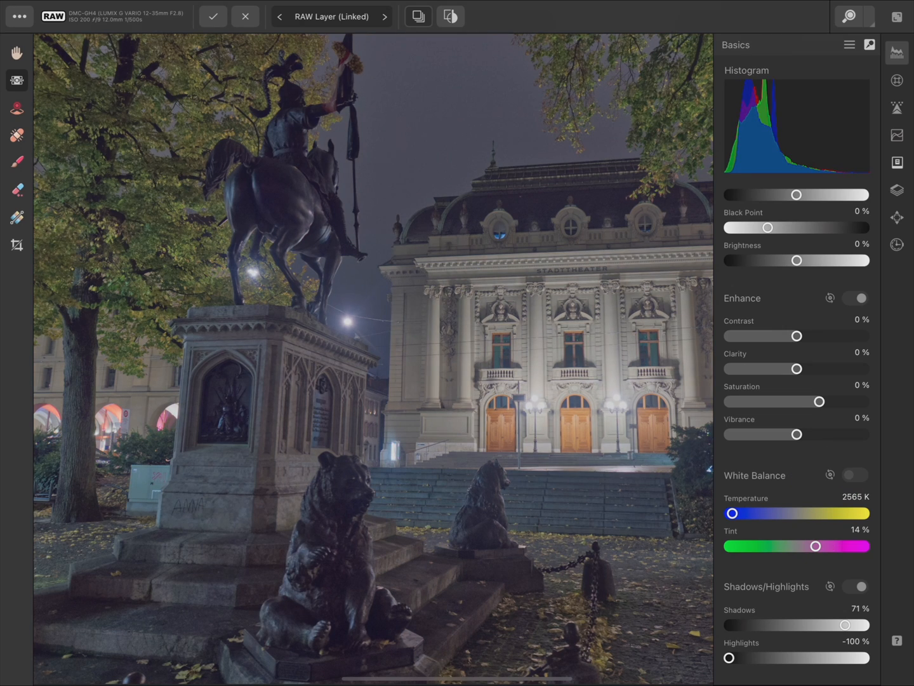
{"action": "left_click", "coordinate": [896, 80]}
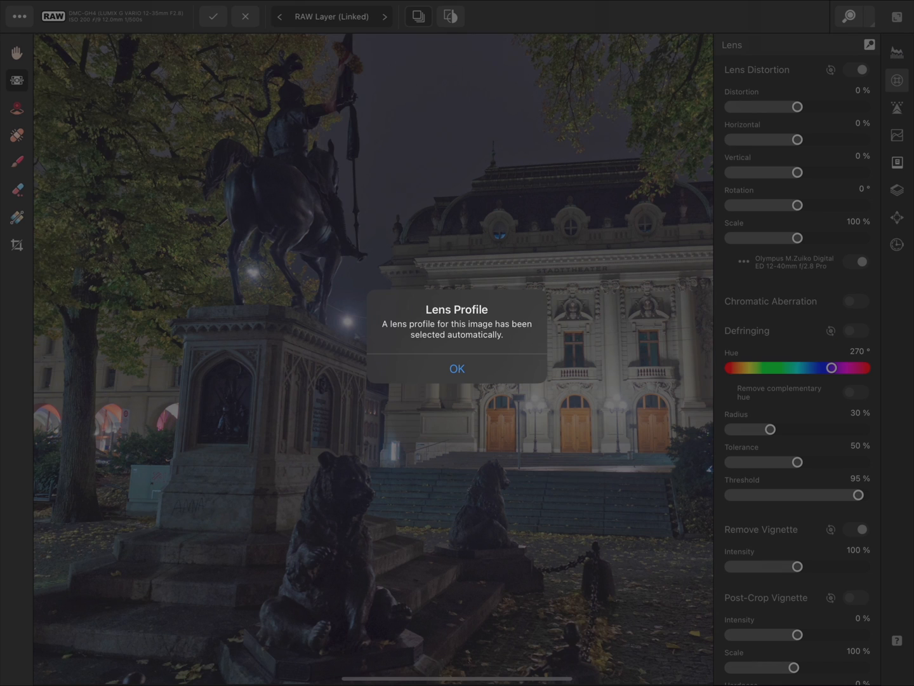
Step: Accept the automatic lens profile notice and reduce lens correction scale to 95%
{"action": "left_click", "coordinate": [457, 369]}
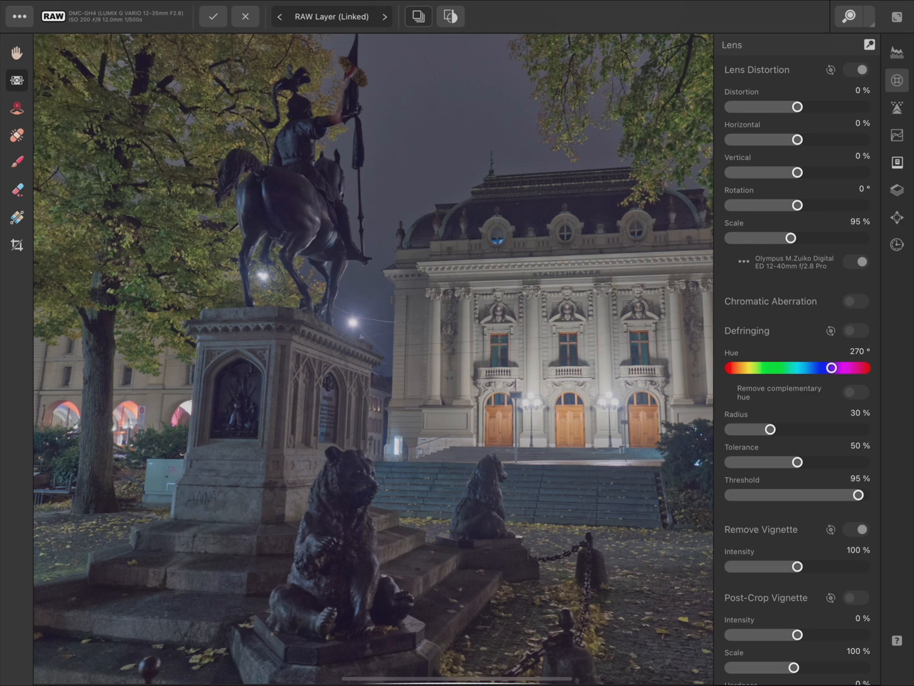
Step: Confirm the exact lens scale of 95 and leave the night photo for the home screen
{"action": "left_click", "coordinate": [861, 223]}
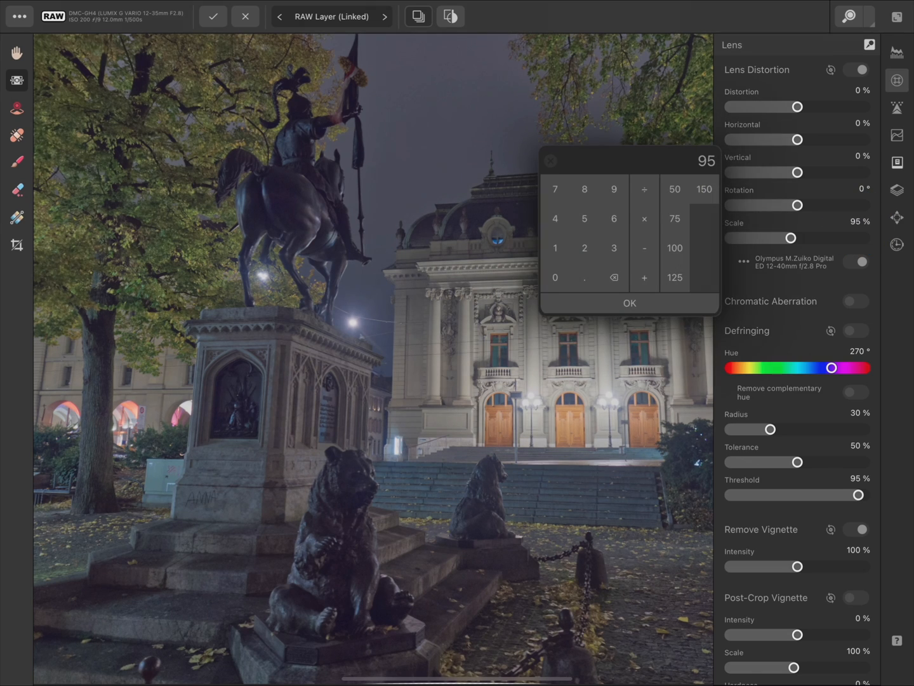
{"action": "left_click", "coordinate": [630, 302]}
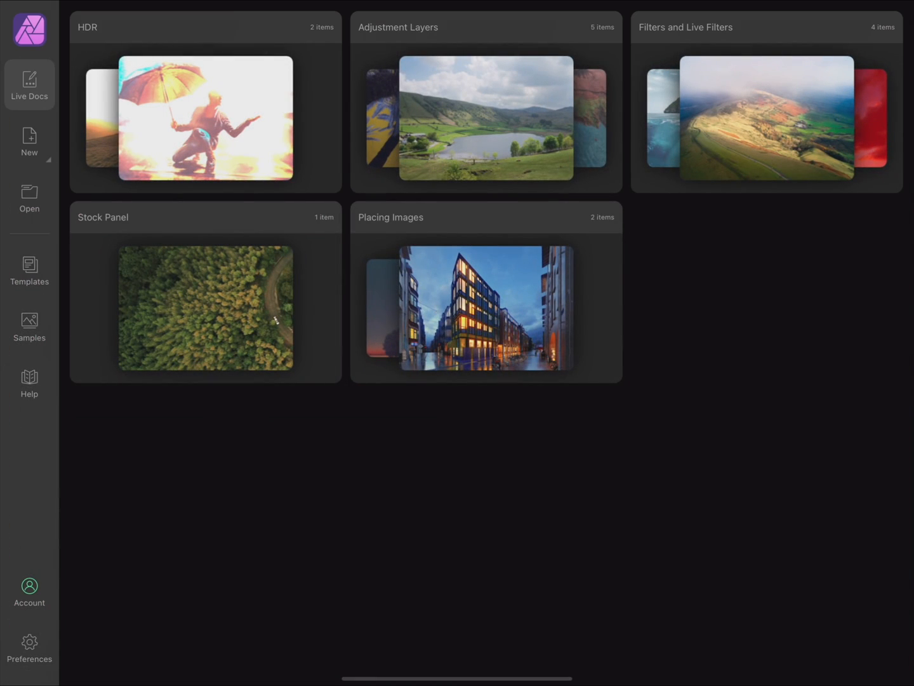
Step: Reopen the P1000331 landscape from Live Docs and apply an S-shaped multi-point tone curve
{"action": "left_click", "coordinate": [485, 307]}
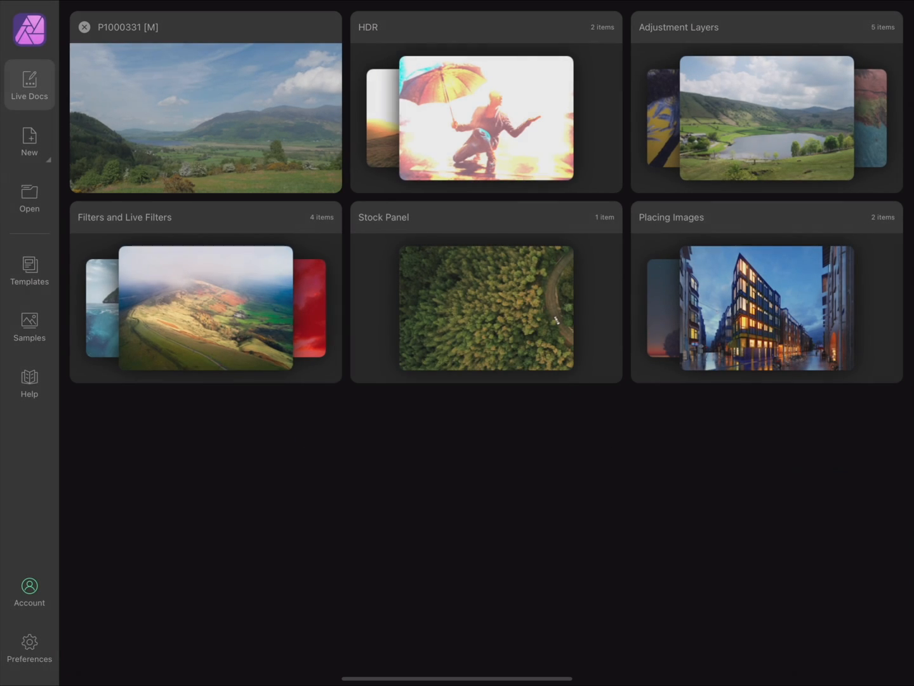
{"action": "left_click", "coordinate": [204, 117]}
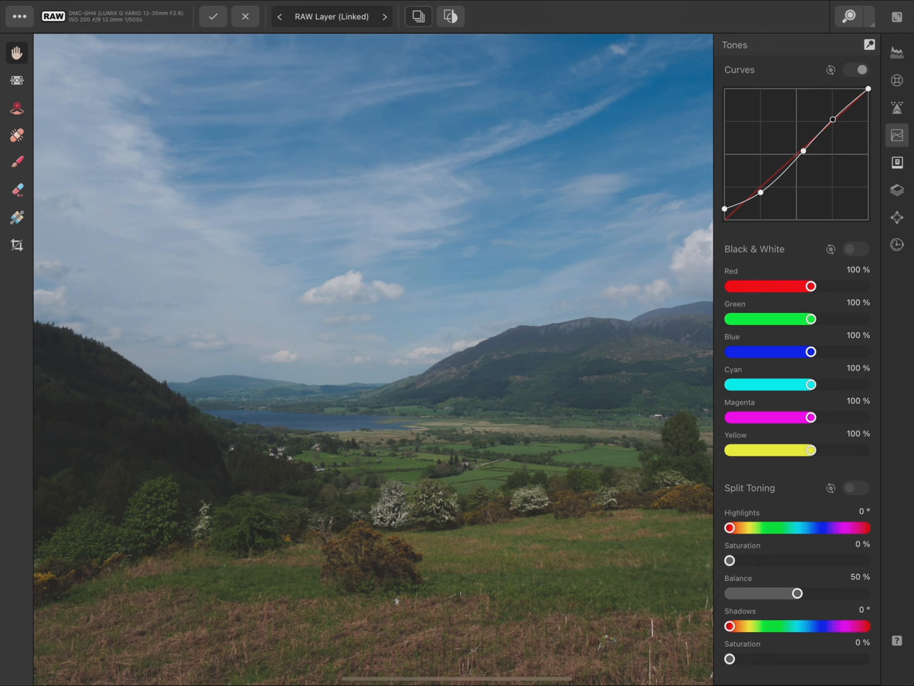
Step: Set a black-and-white mix of red 291%, green 300%, blue -81%, cyan -74%, leaving it switched off
{"action": "left_click", "coordinate": [855, 248]}
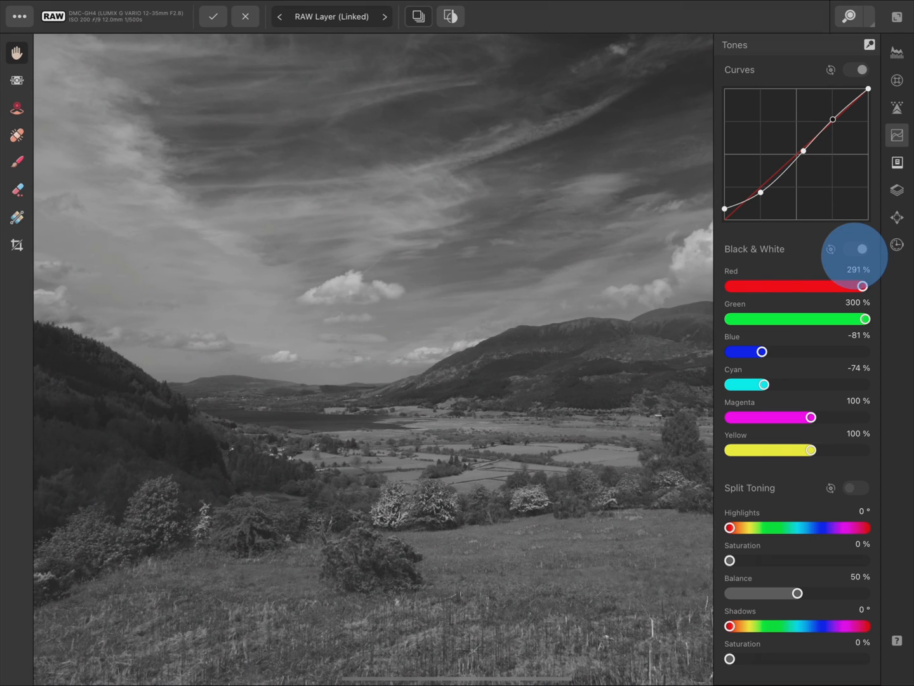
{"action": "left_click", "coordinate": [856, 249]}
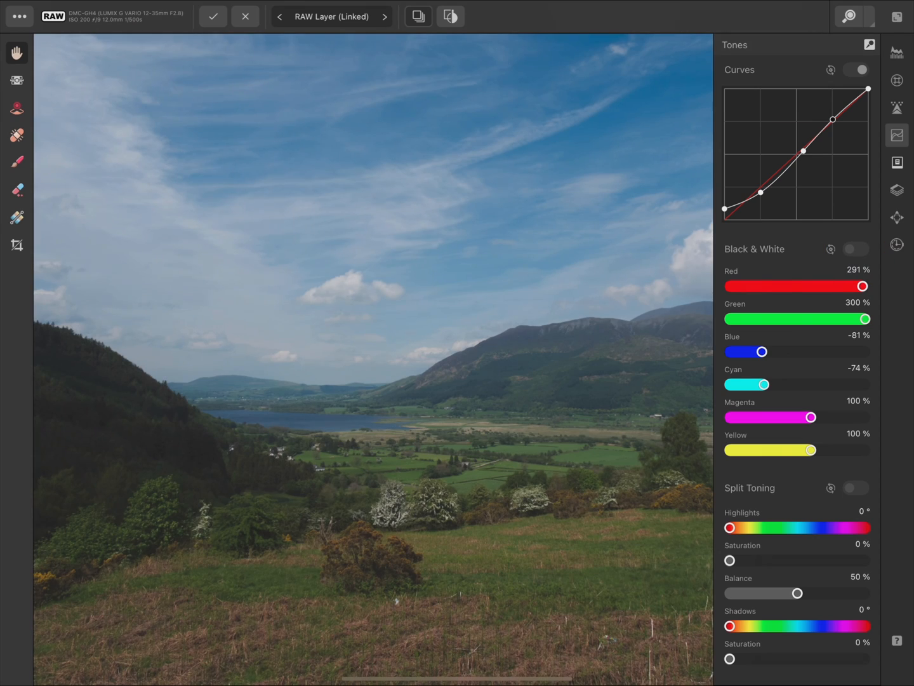
{"action": "left_click", "coordinate": [856, 248]}
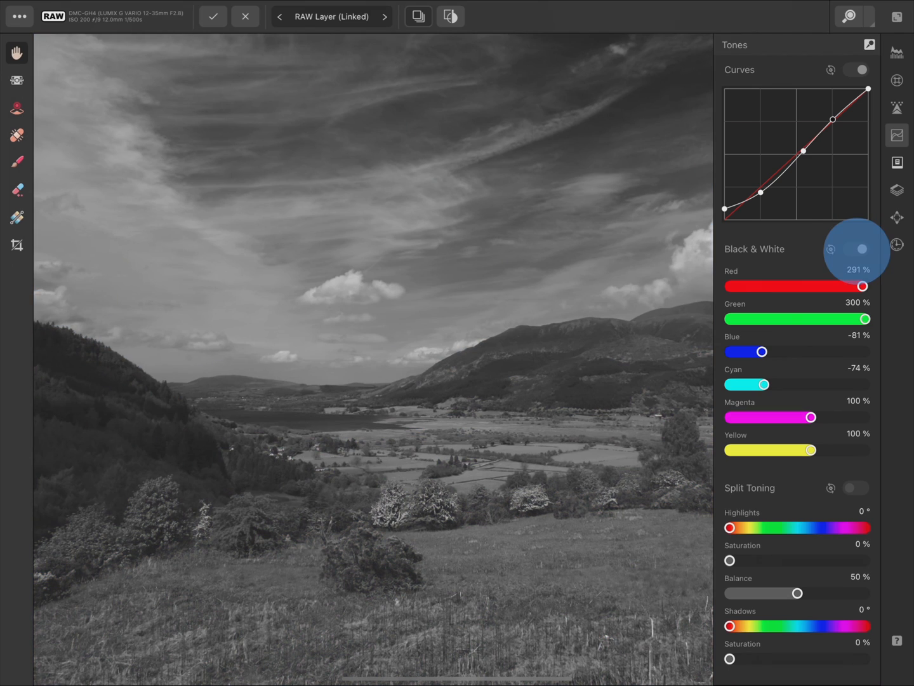
{"action": "left_click", "coordinate": [856, 249]}
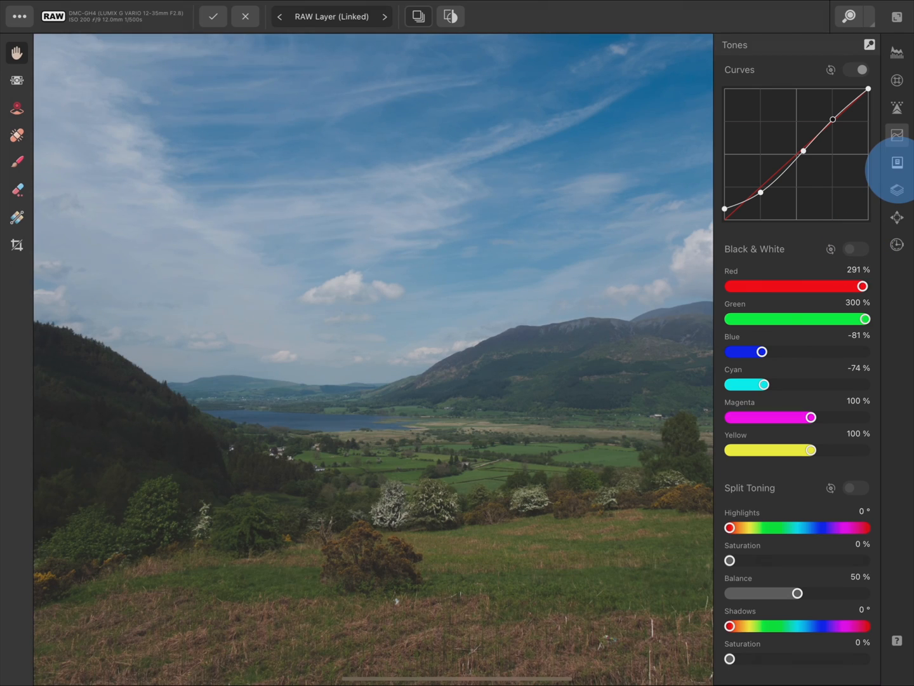
{"action": "left_click", "coordinate": [897, 163]}
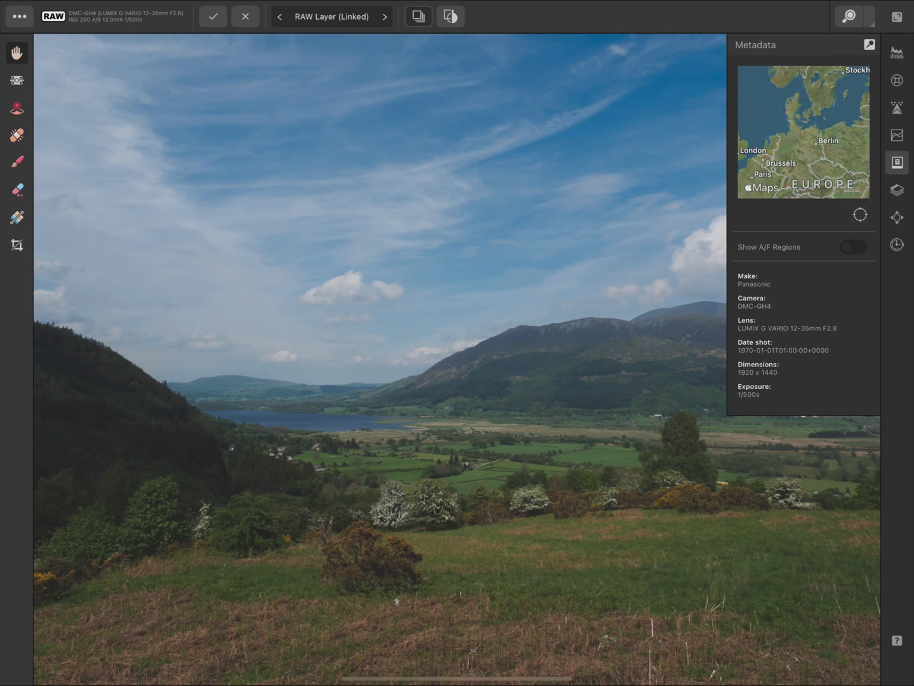
Step: Show the develop overlays list containing only the Master overlay
{"action": "left_click", "coordinate": [896, 190]}
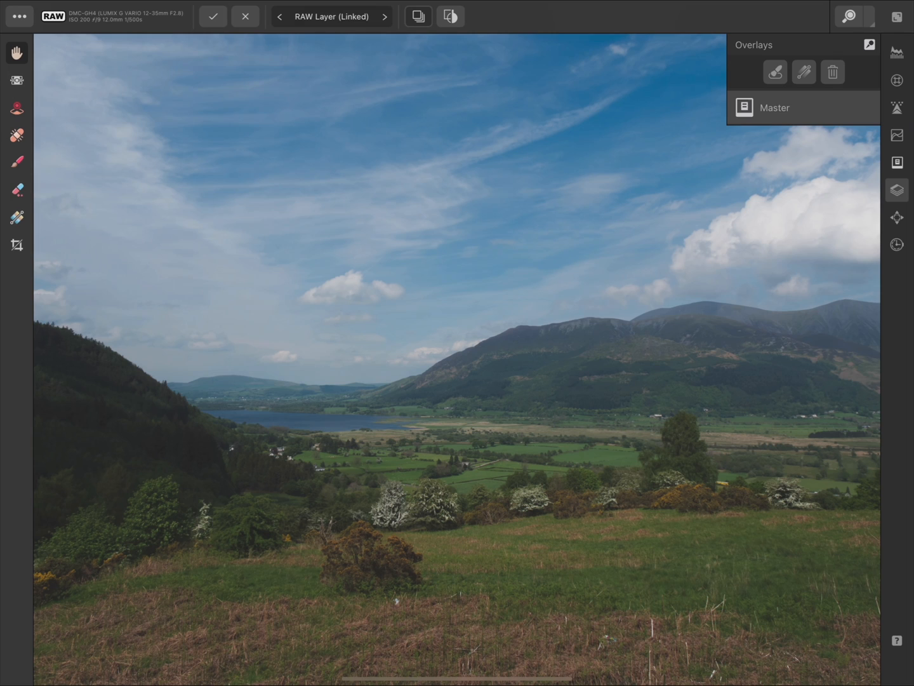
Step: Paint a brush overlay over the land and raise its Brightness to 25% in Basics
{"action": "left_click", "coordinate": [18, 162]}
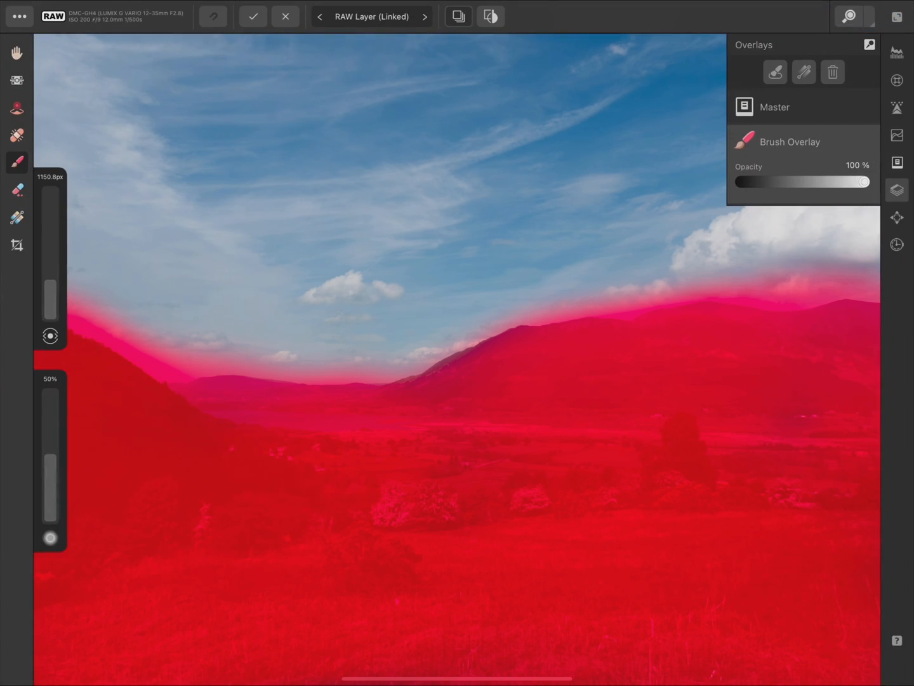
{"action": "left_click", "coordinate": [896, 54]}
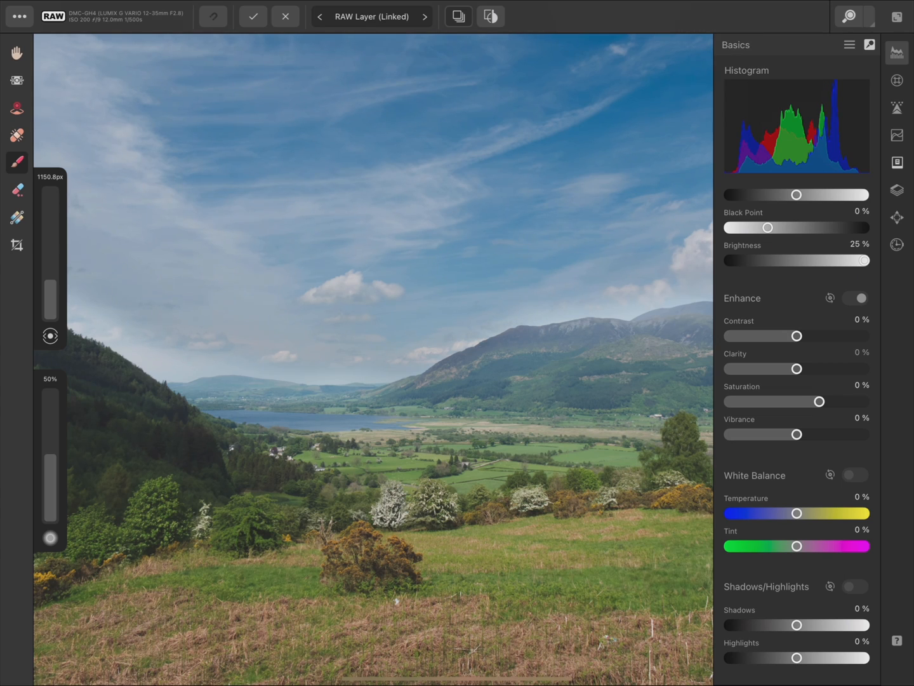
{"action": "left_click", "coordinate": [16, 189]}
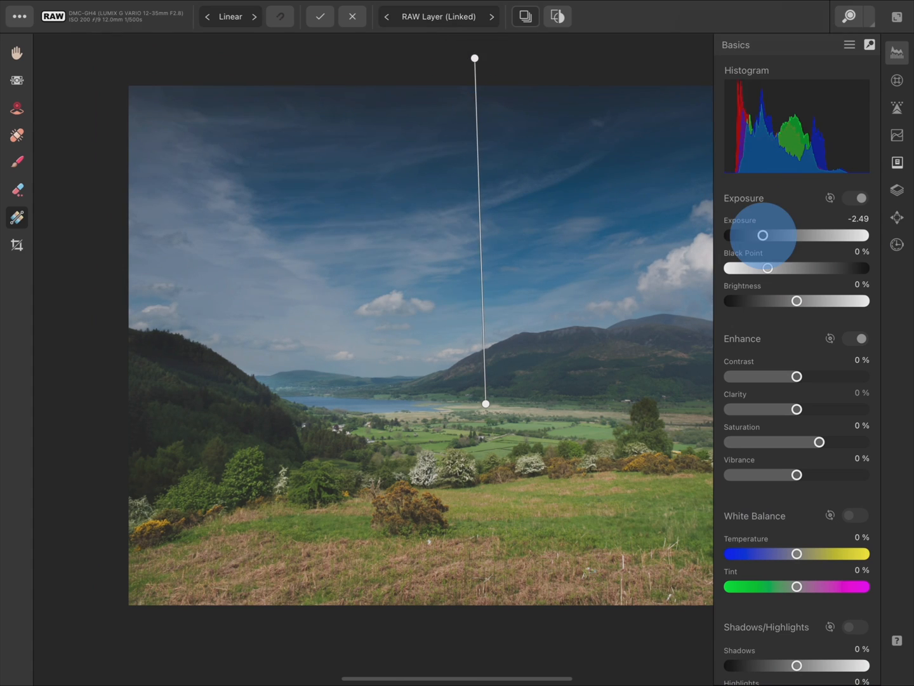
Step: Lower the sky gradient's Exposure to about -2.49 and retarget the Master overlay
{"action": "left_click", "coordinate": [896, 190]}
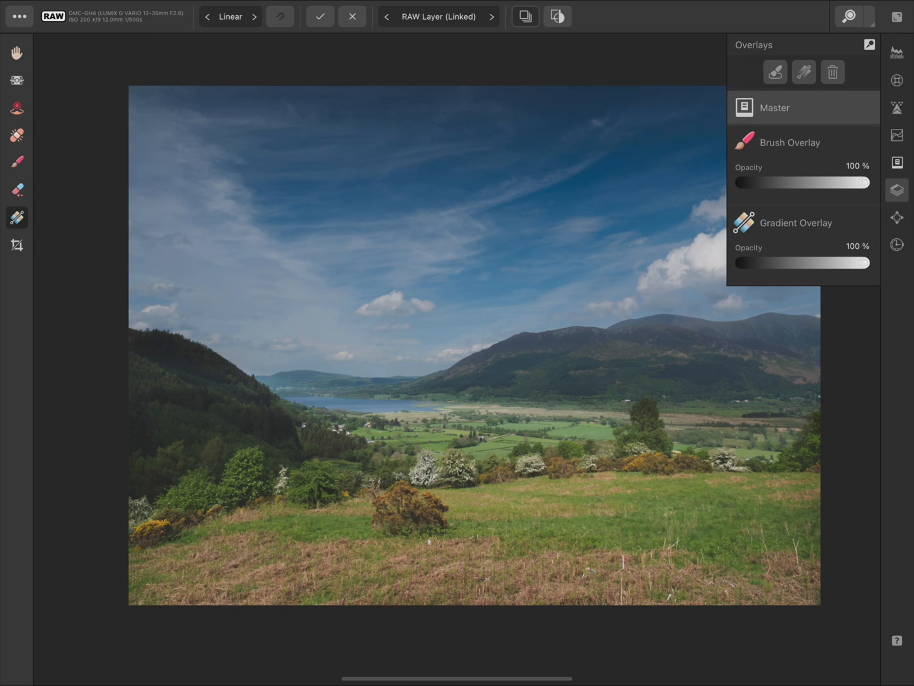
{"action": "left_click", "coordinate": [897, 53]}
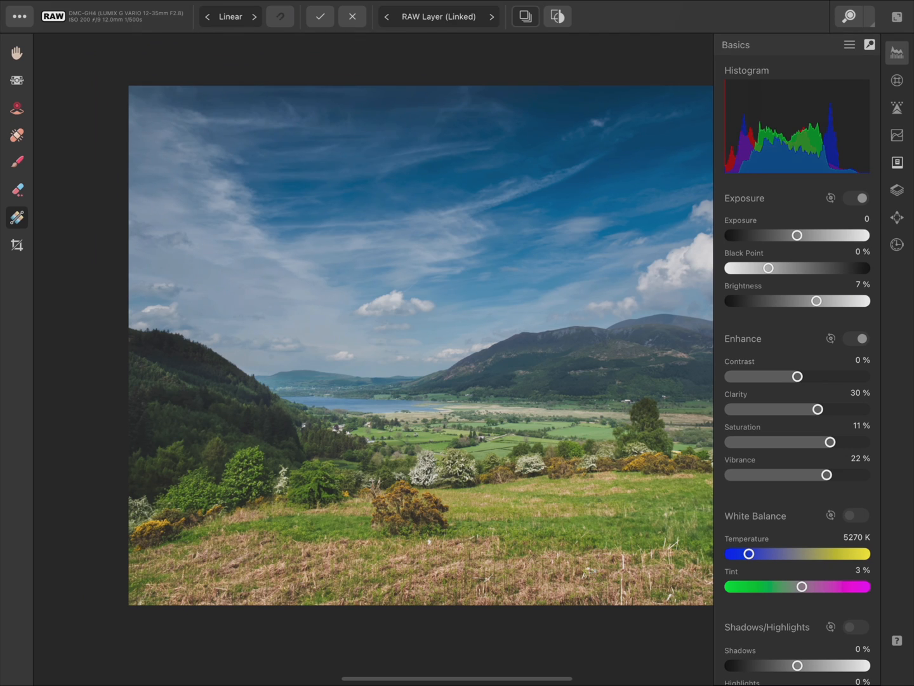
Step: Apply the Master values (Brightness 7, Clarity 30, Saturation 11, Vibrance 22, 5270 K, Tint 3) and compare before/after in Split view
{"action": "left_click", "coordinate": [556, 15]}
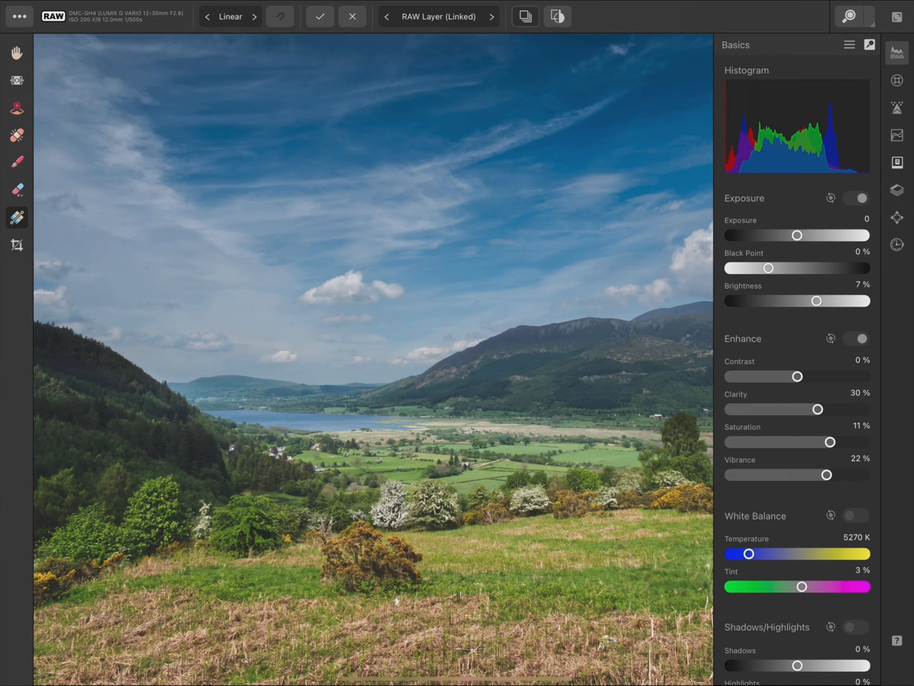
{"action": "left_click", "coordinate": [556, 15]}
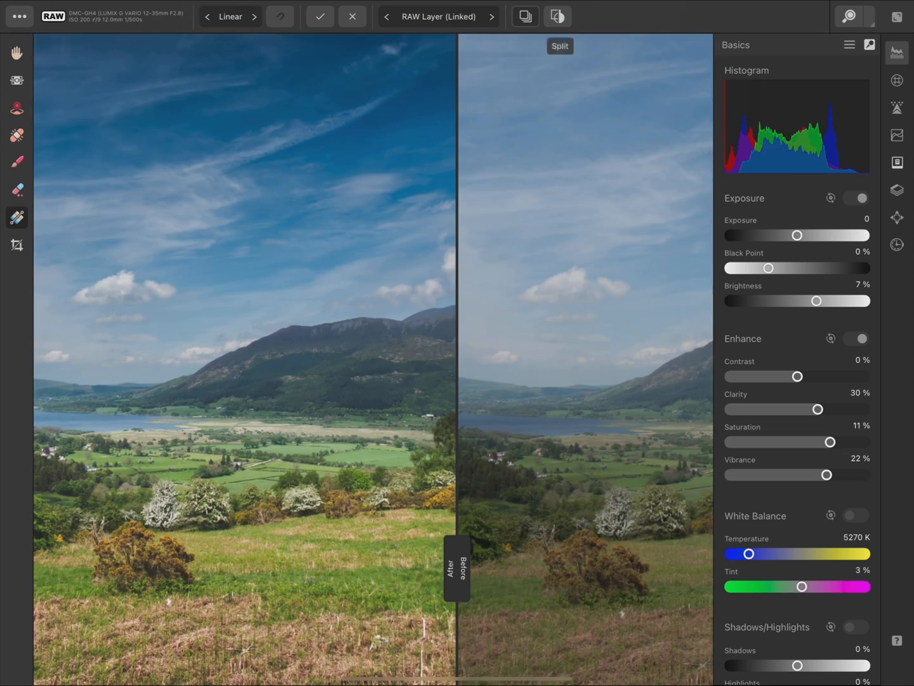
{"action": "left_click", "coordinate": [559, 46]}
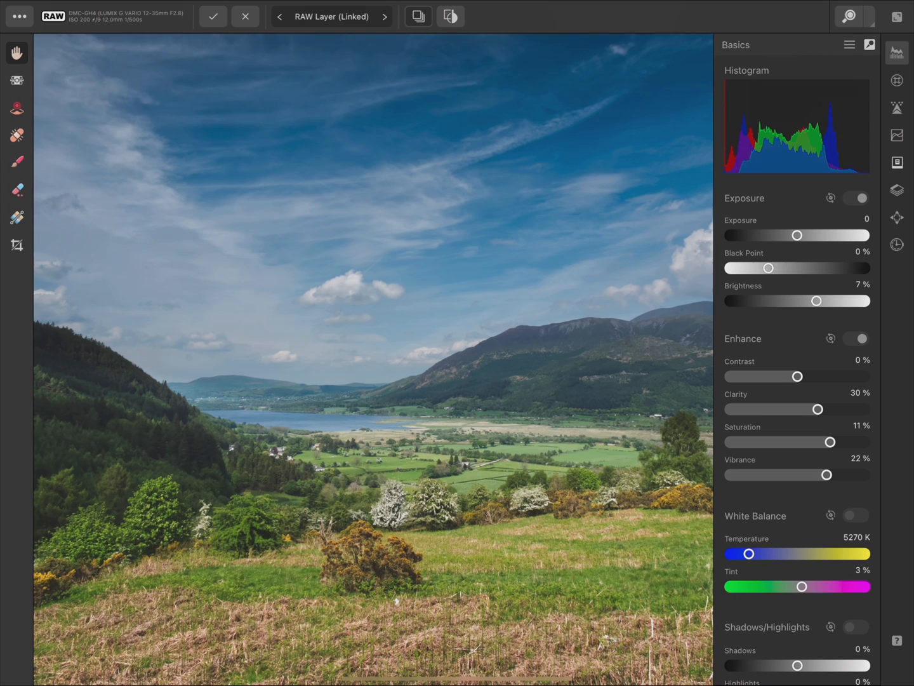
Step: Set output to RAW Layer (Embedded) and commit the Develop back to Photo editing
{"action": "left_click", "coordinate": [332, 15]}
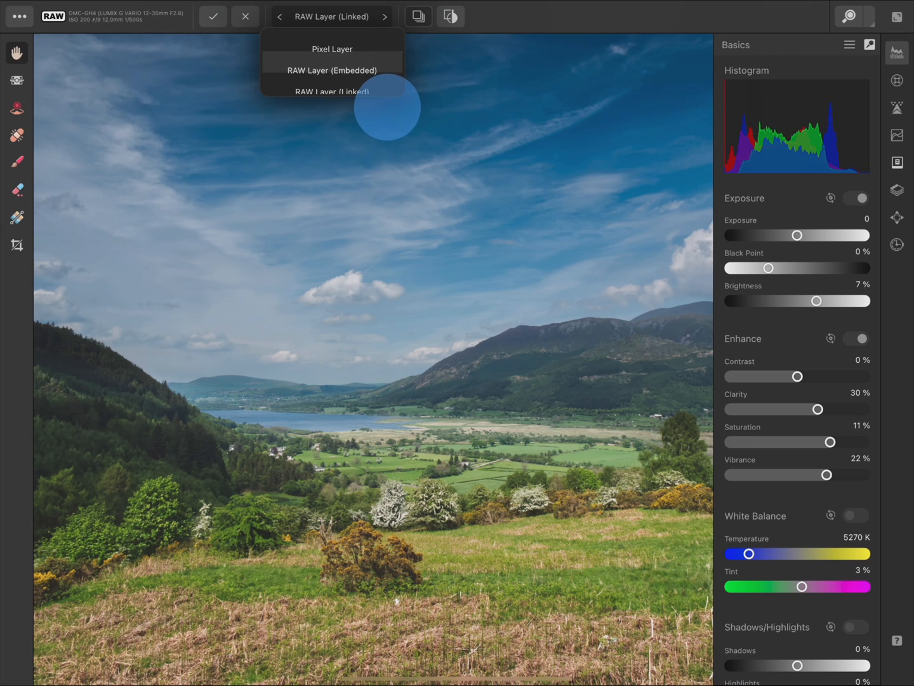
{"action": "left_click", "coordinate": [332, 70]}
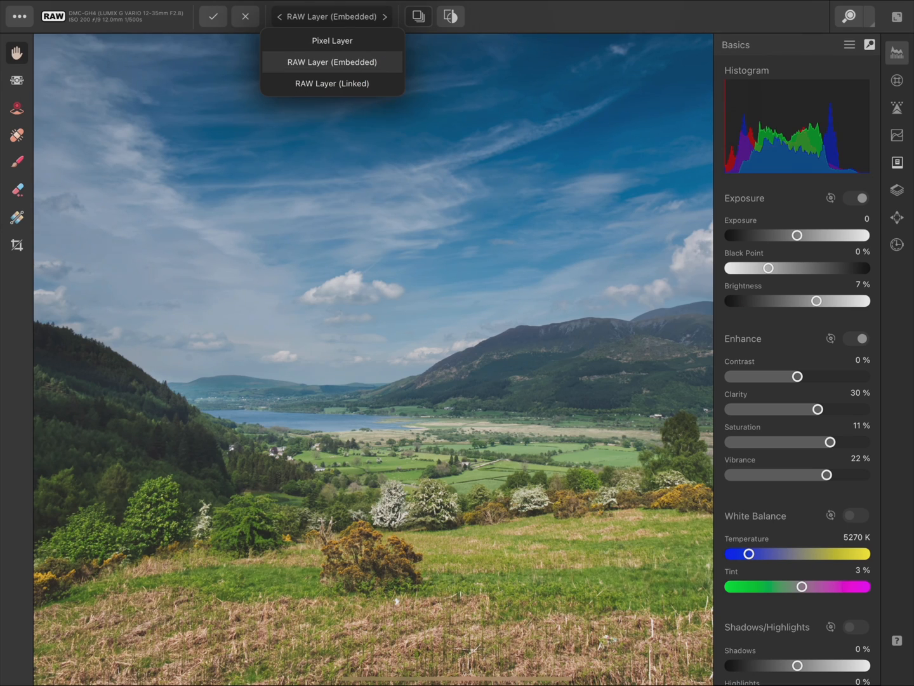
{"action": "left_click", "coordinate": [331, 61]}
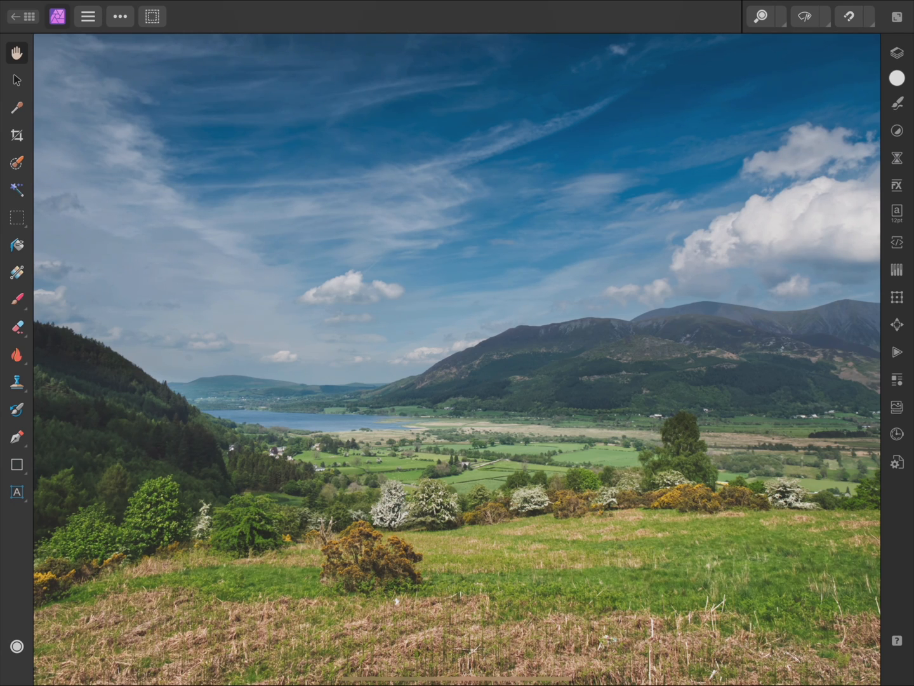
Step: Re-enter Develop on the RW2 layer and confirm Clarity 30% and other values are retained
{"action": "left_click", "coordinate": [896, 54]}
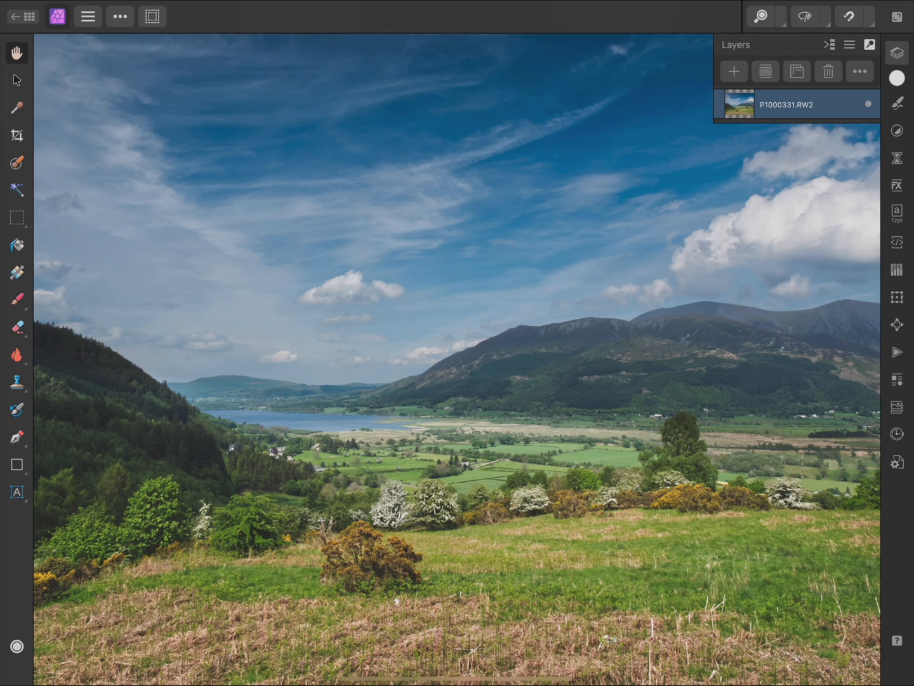
{"action": "left_click", "coordinate": [58, 15]}
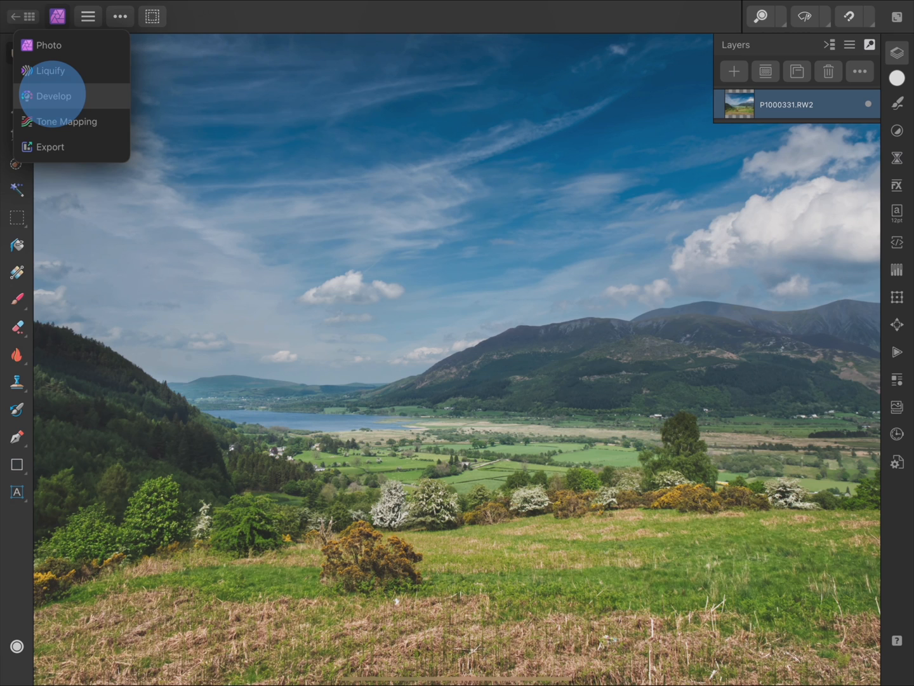
{"action": "left_click", "coordinate": [54, 96]}
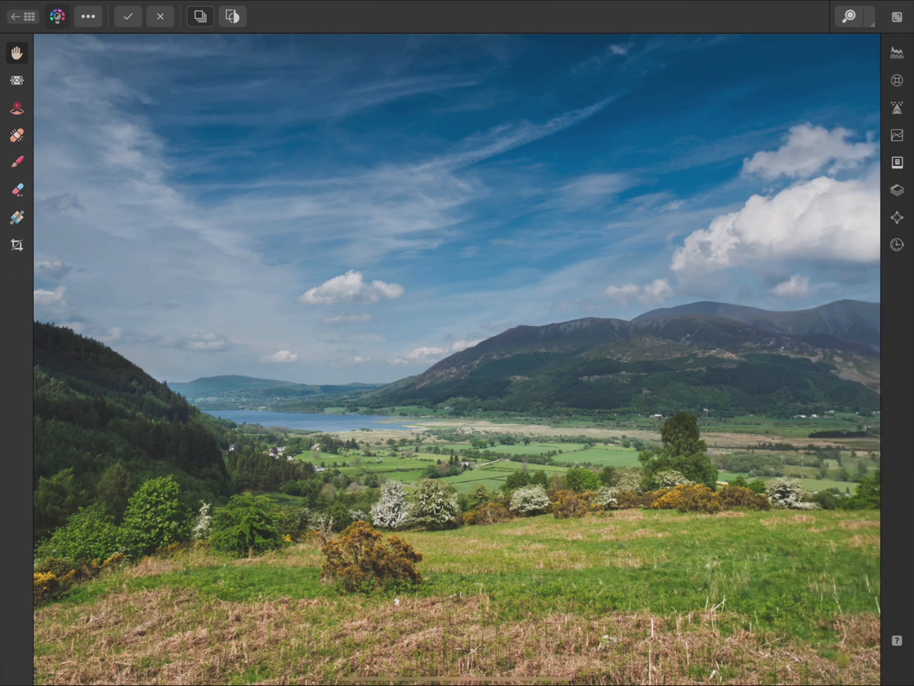
{"action": "left_click", "coordinate": [896, 52]}
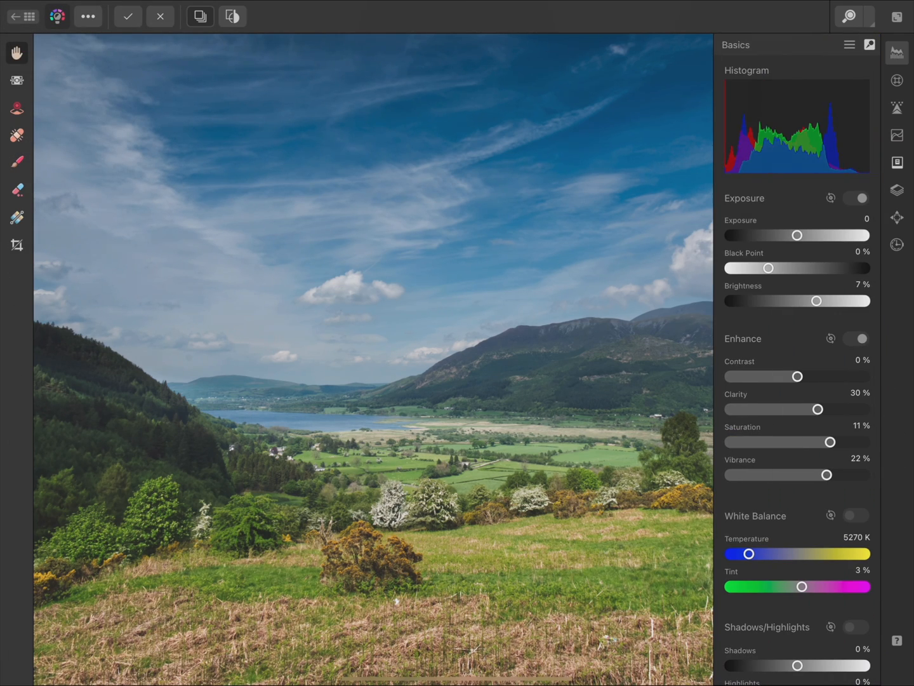